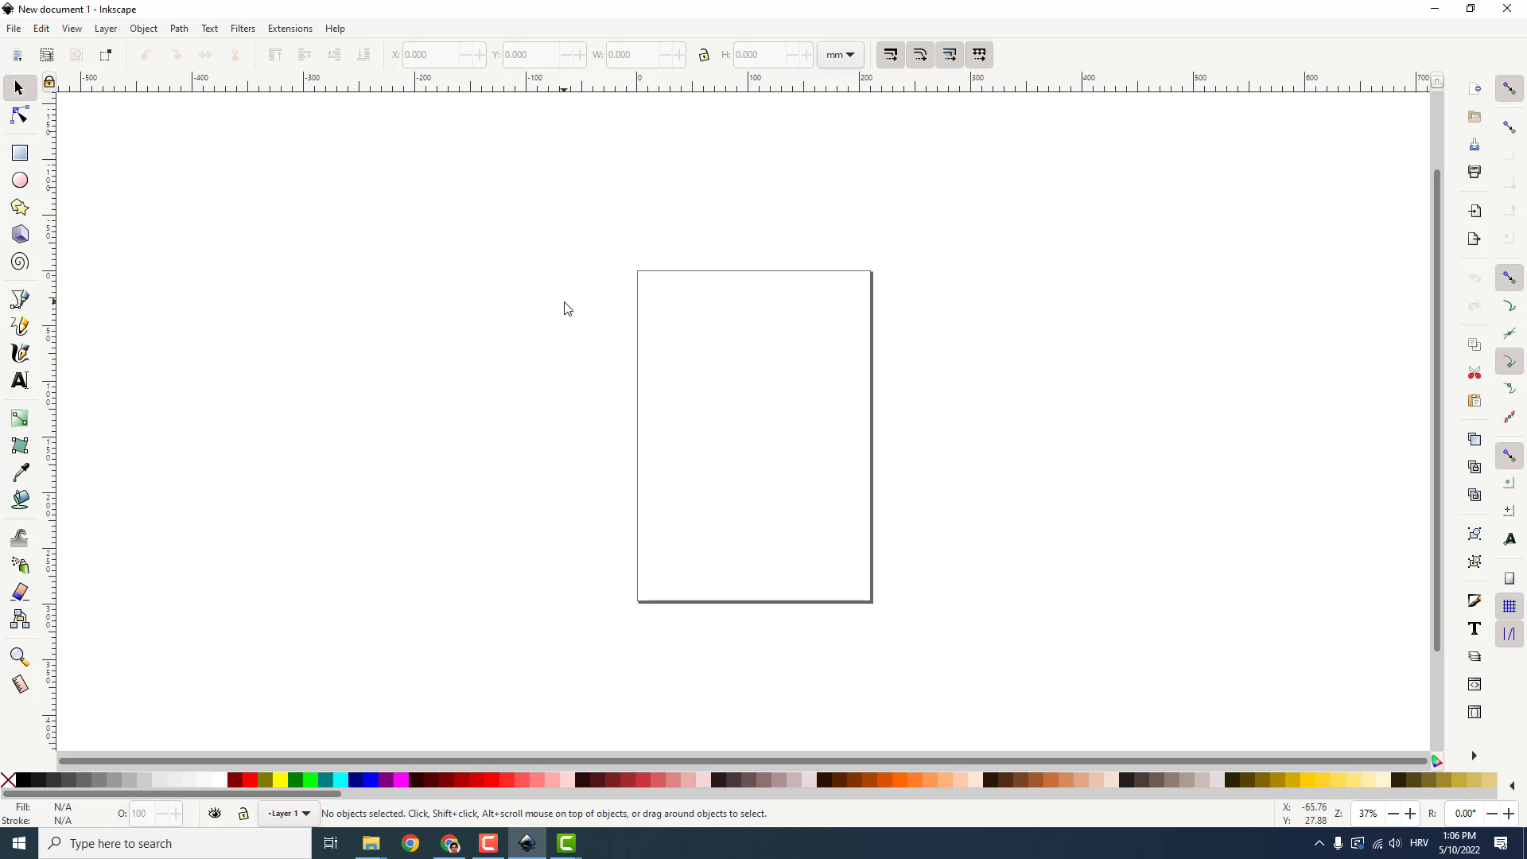
pyautogui.moveTo(910, 345)
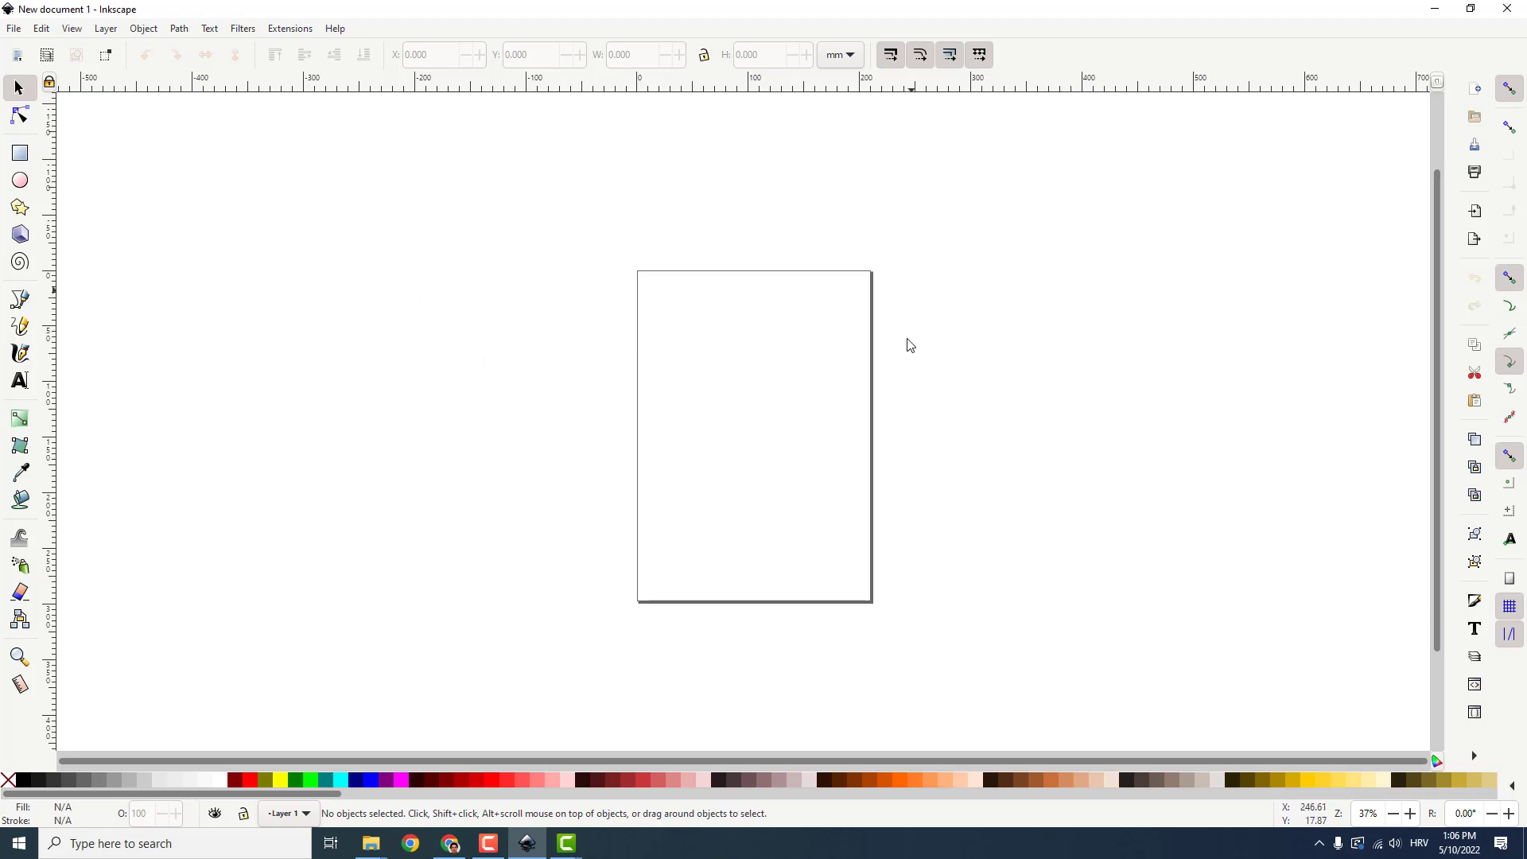
pyautogui.moveTo(846, 393)
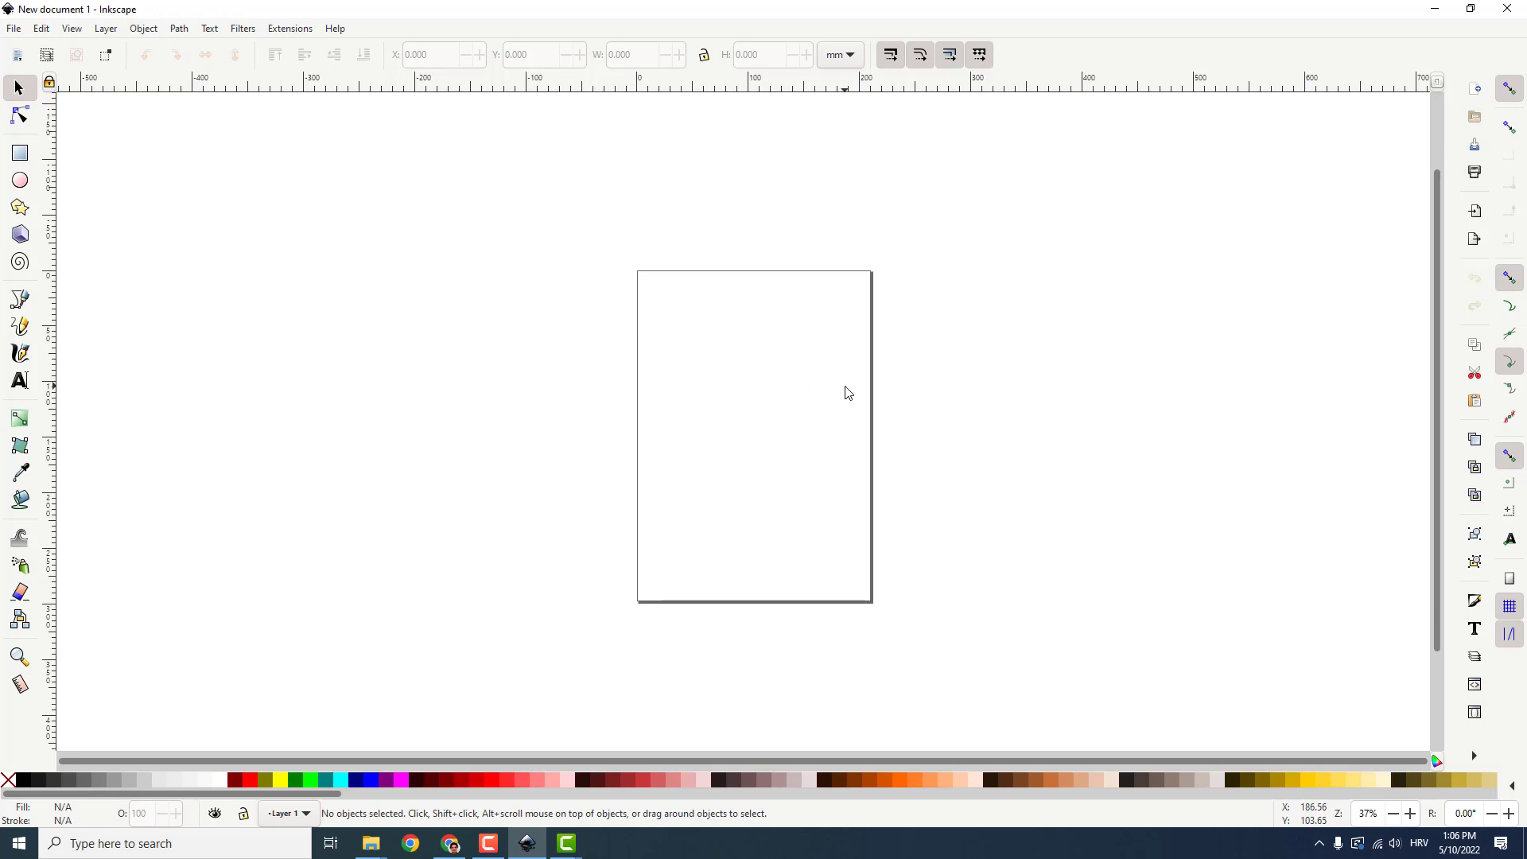
# Step: Reach Document Properties from the File menu for the blank A4 page
pyautogui.click(14, 27)
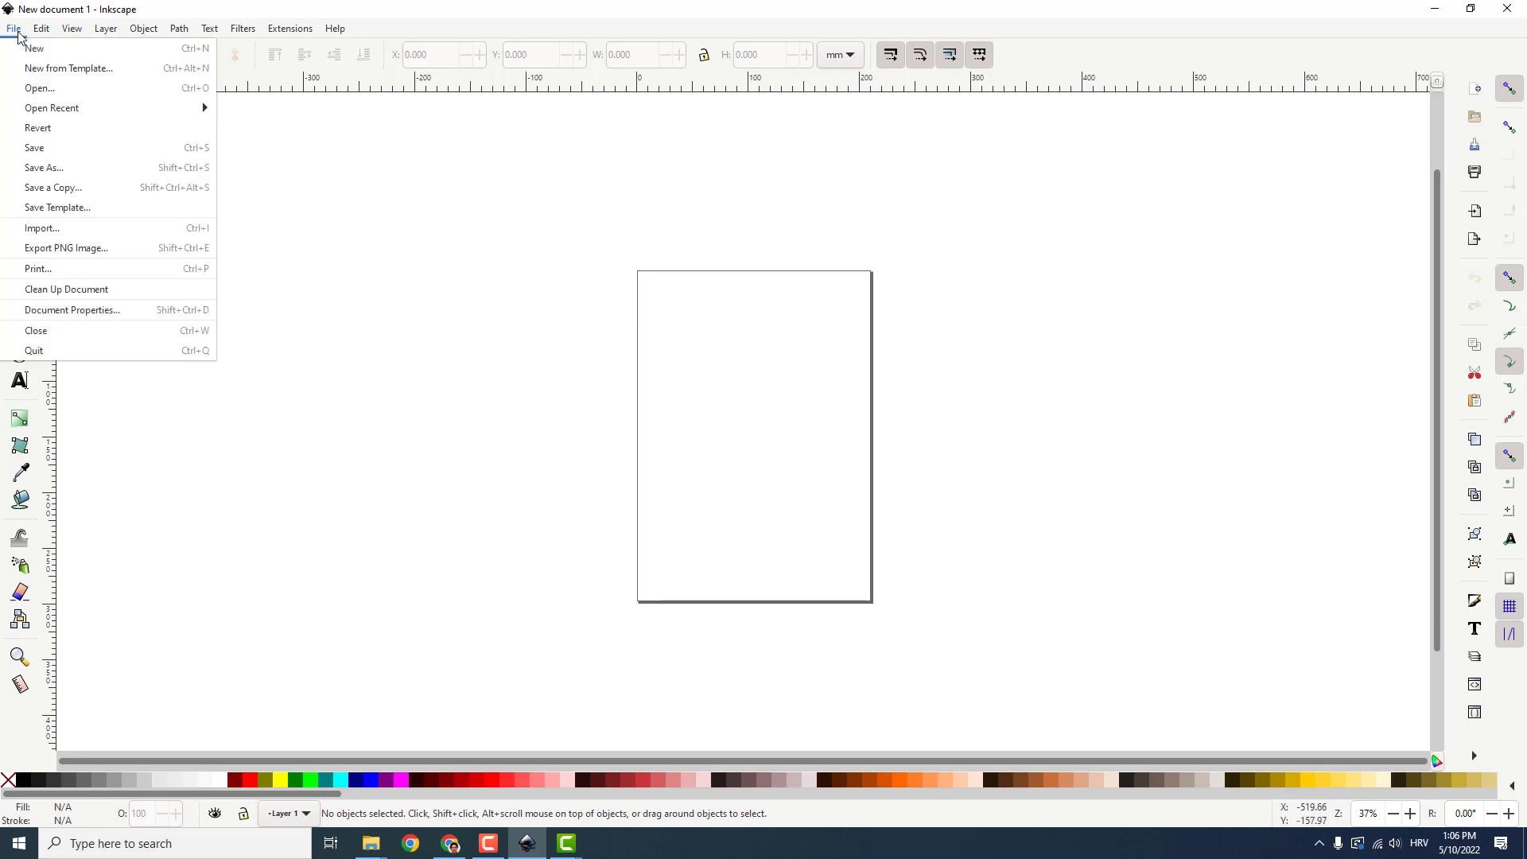
pyautogui.moveTo(94, 315)
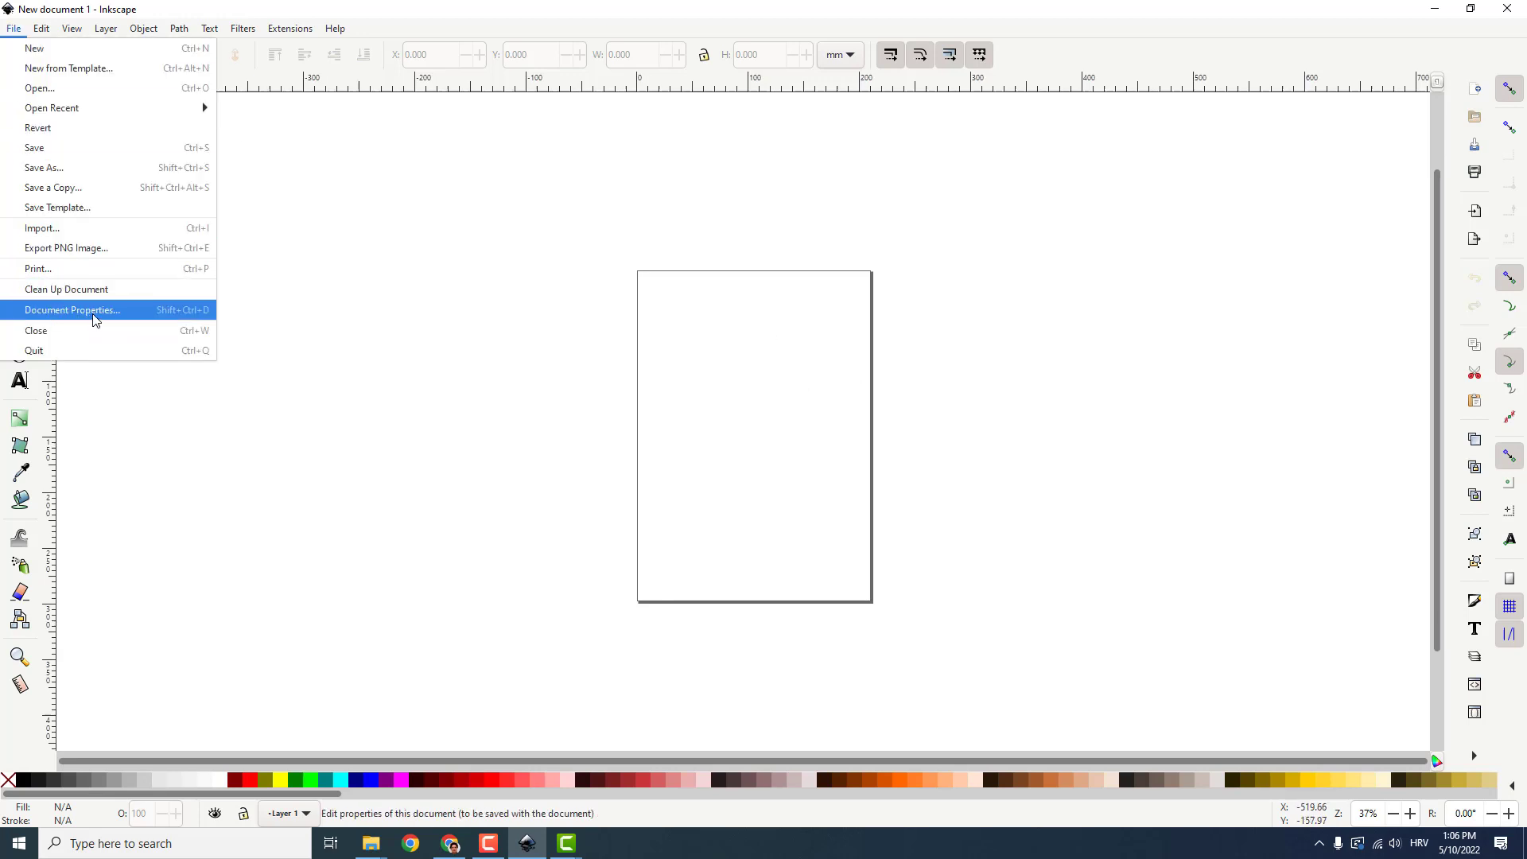
pyautogui.click(72, 310)
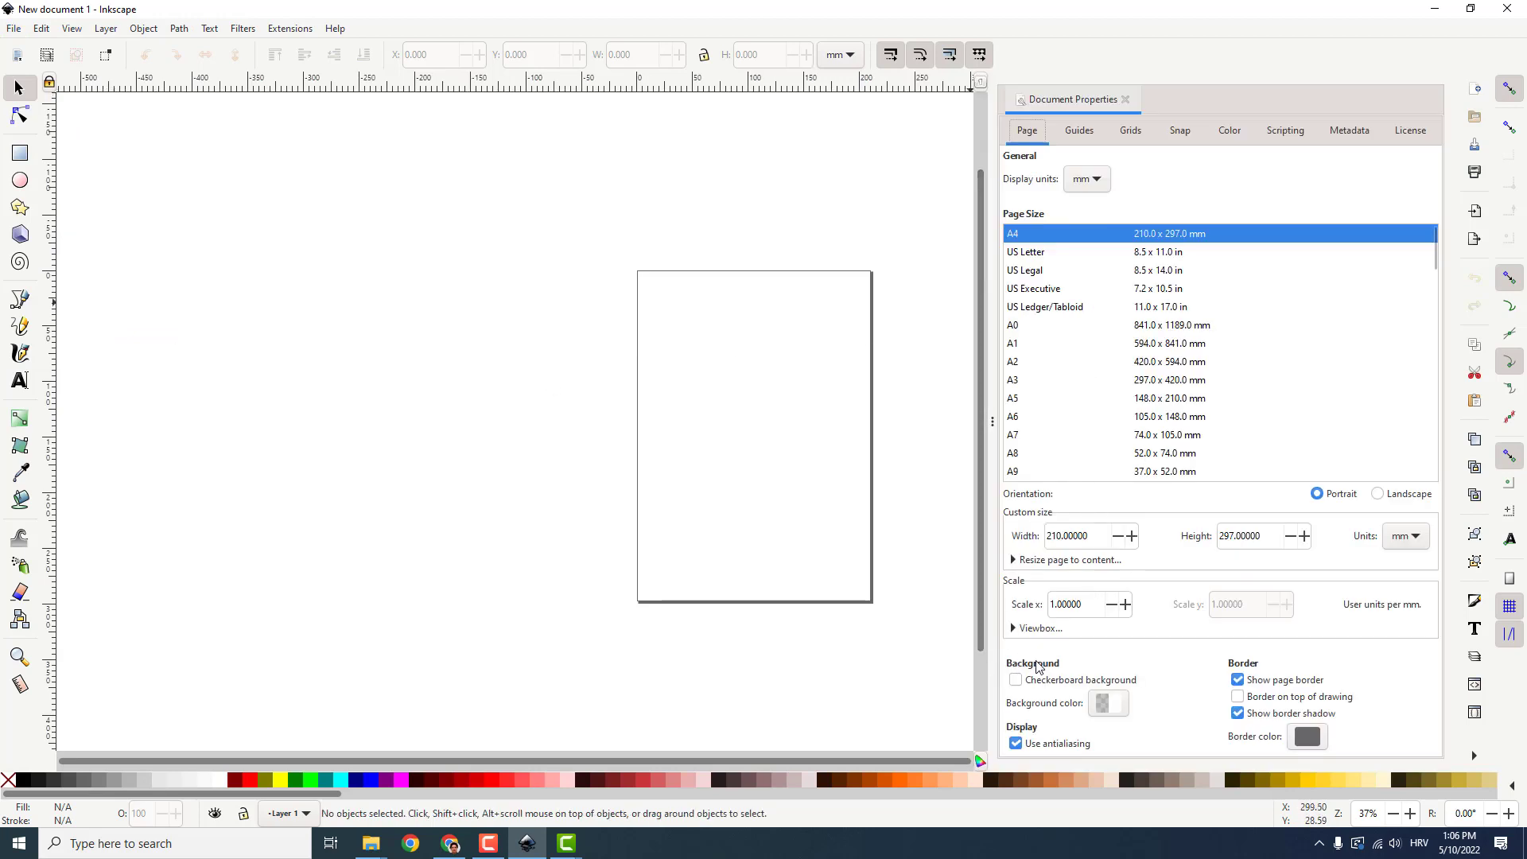
# Step: Set the page background to solid black via HSL lightness, then close the dialog
pyautogui.click(1107, 703)
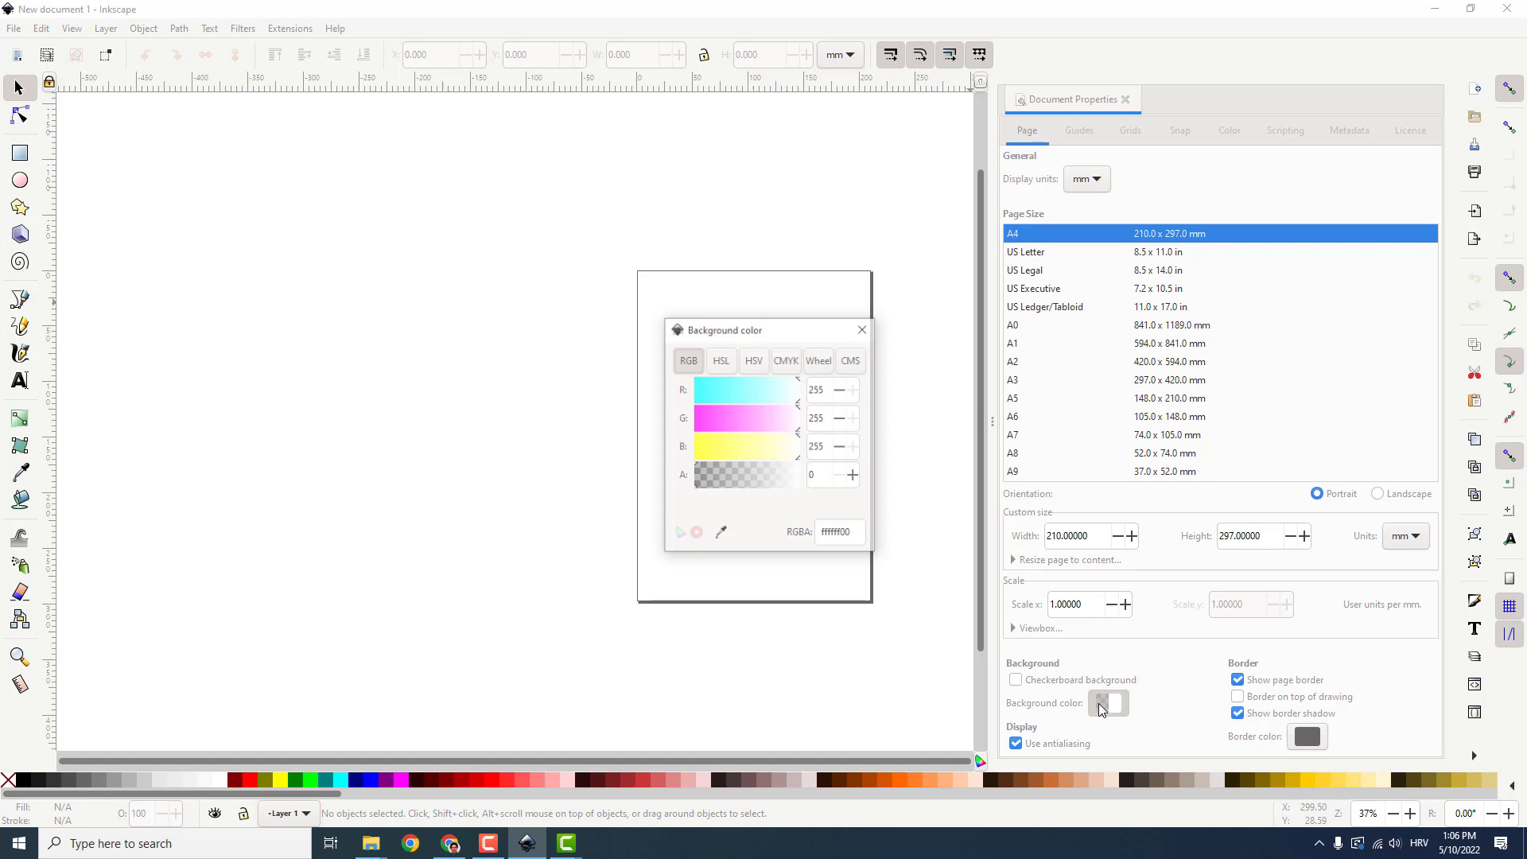
pyautogui.click(720, 361)
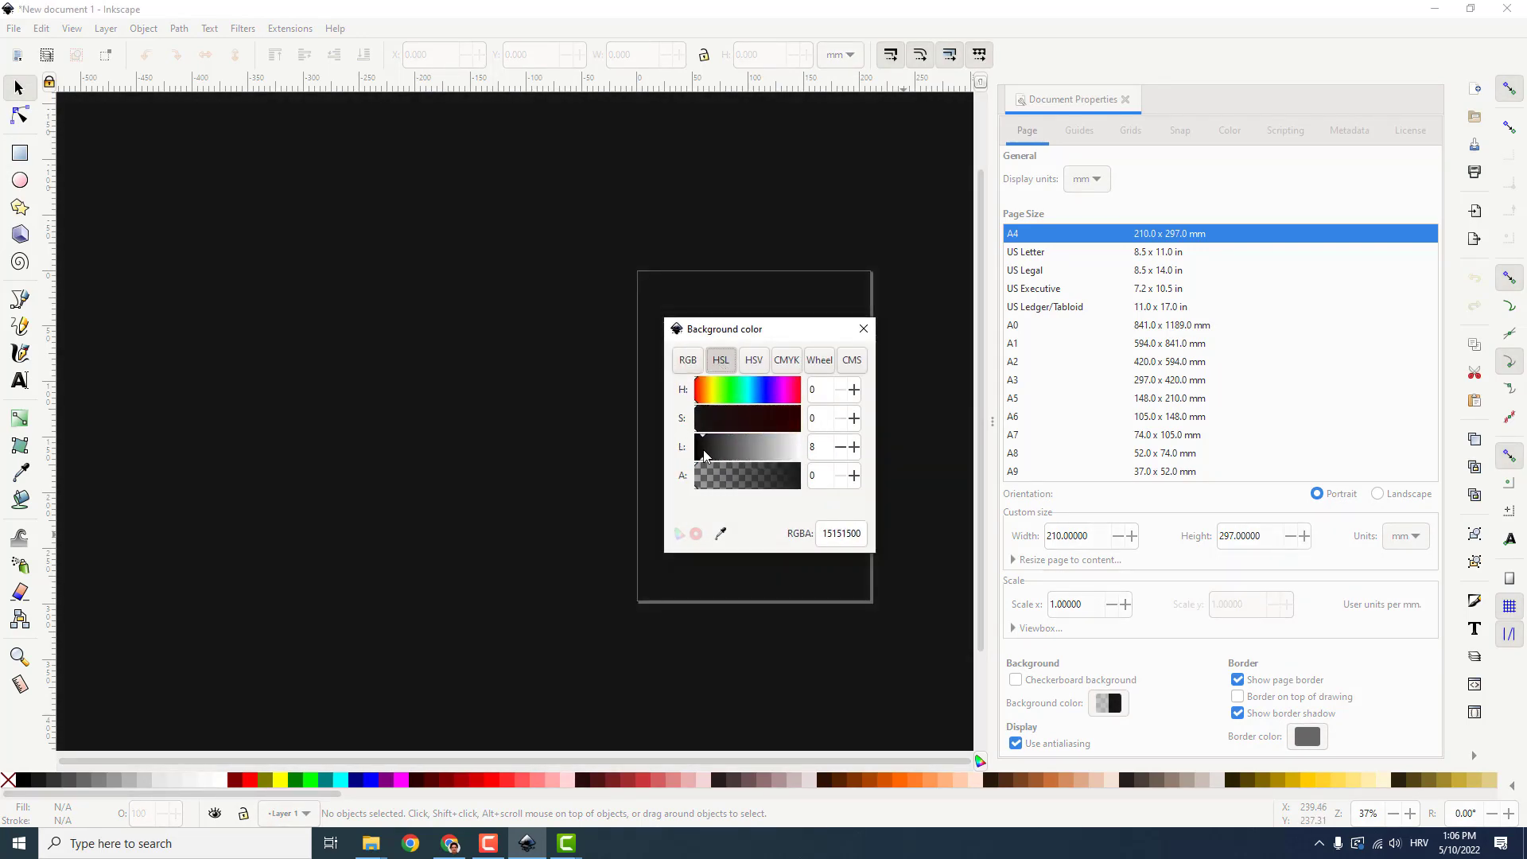
pyautogui.click(862, 327)
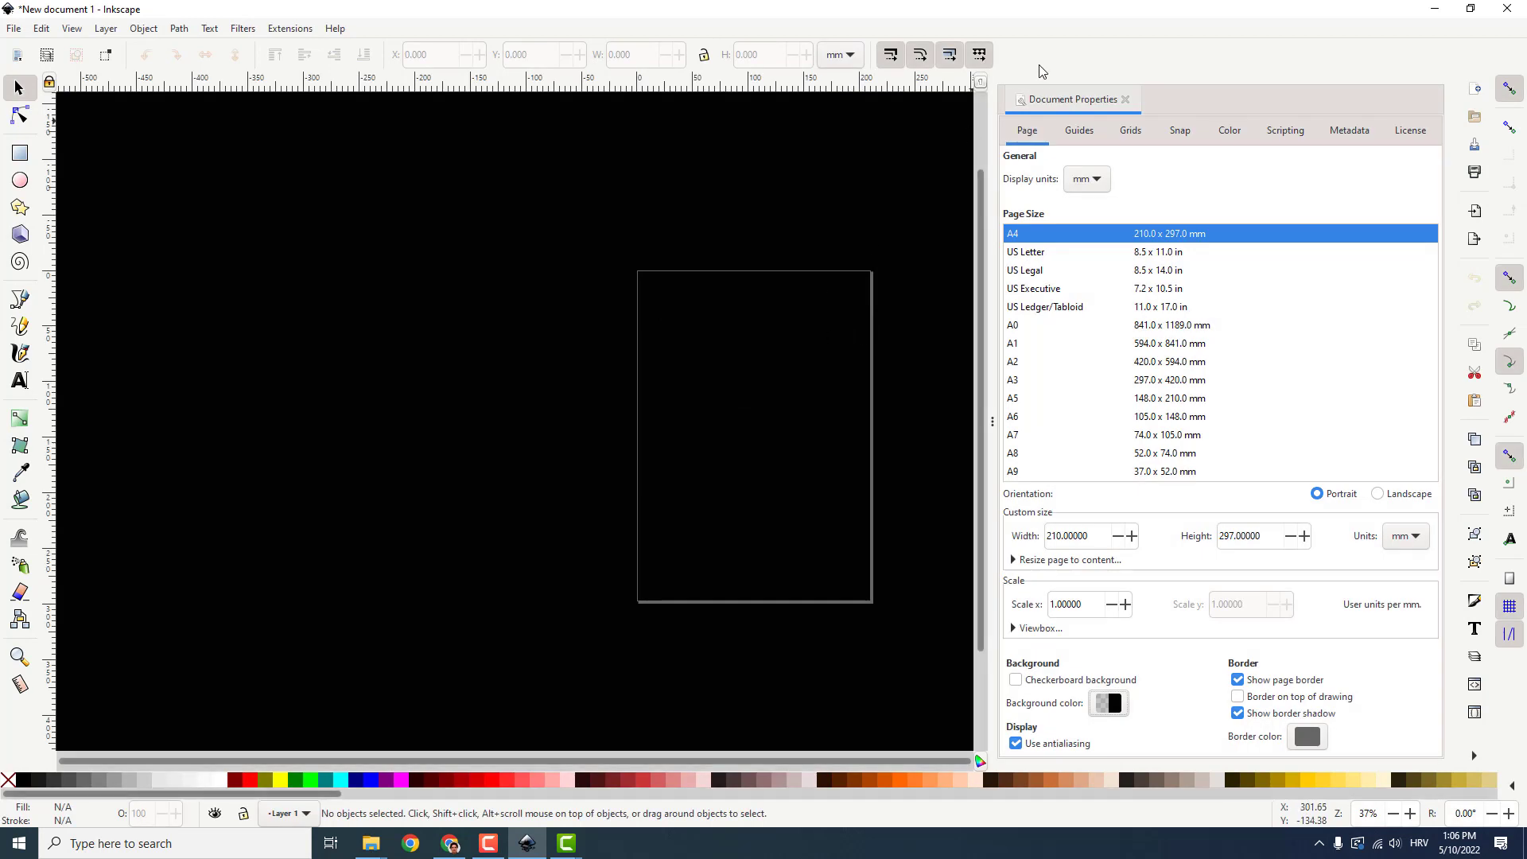
pyautogui.click(1129, 99)
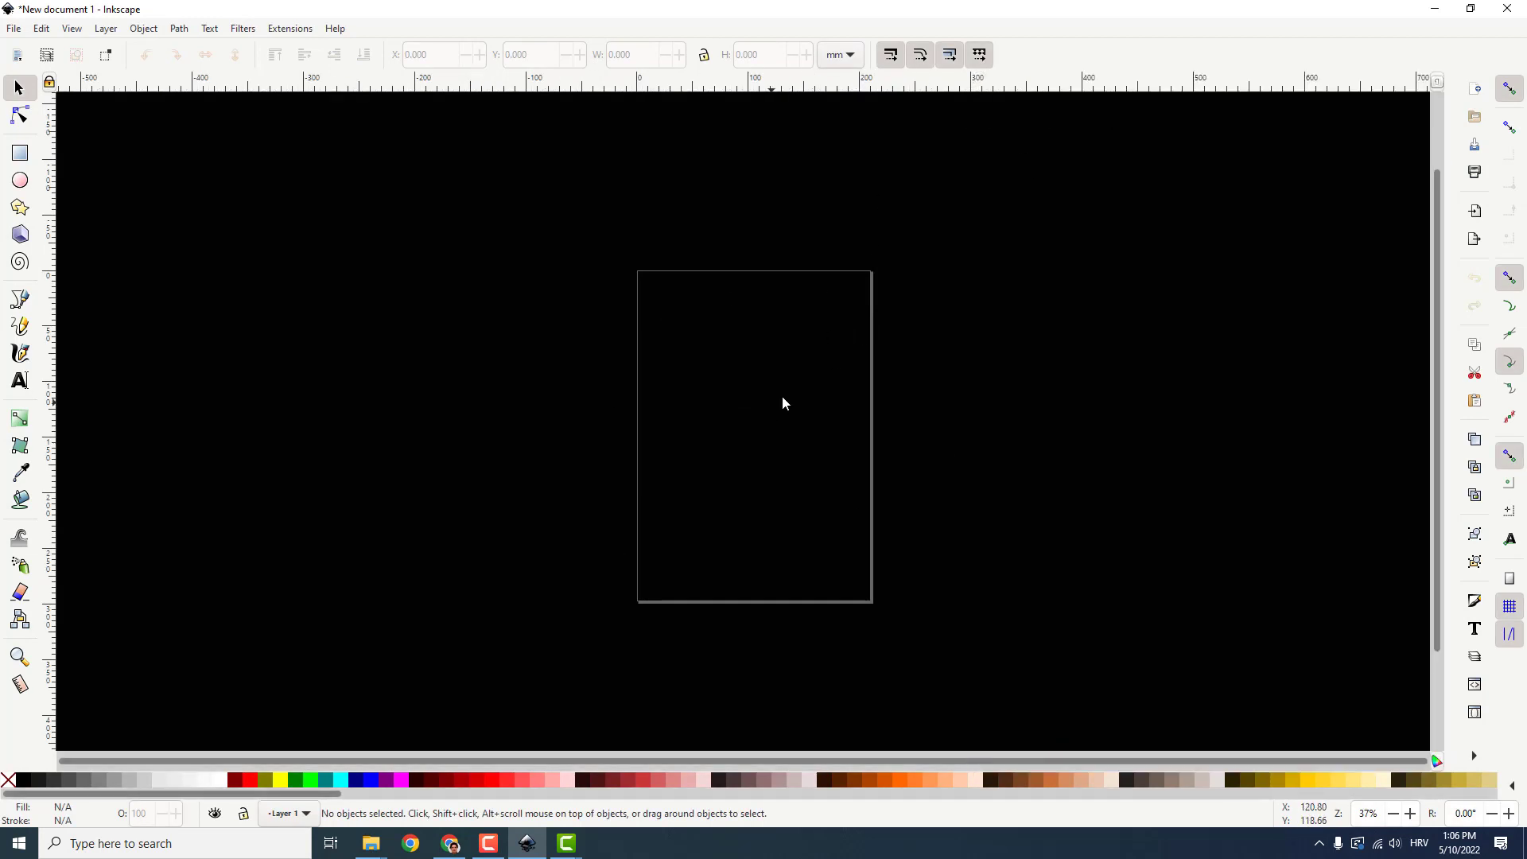
pyautogui.moveTo(614, 255)
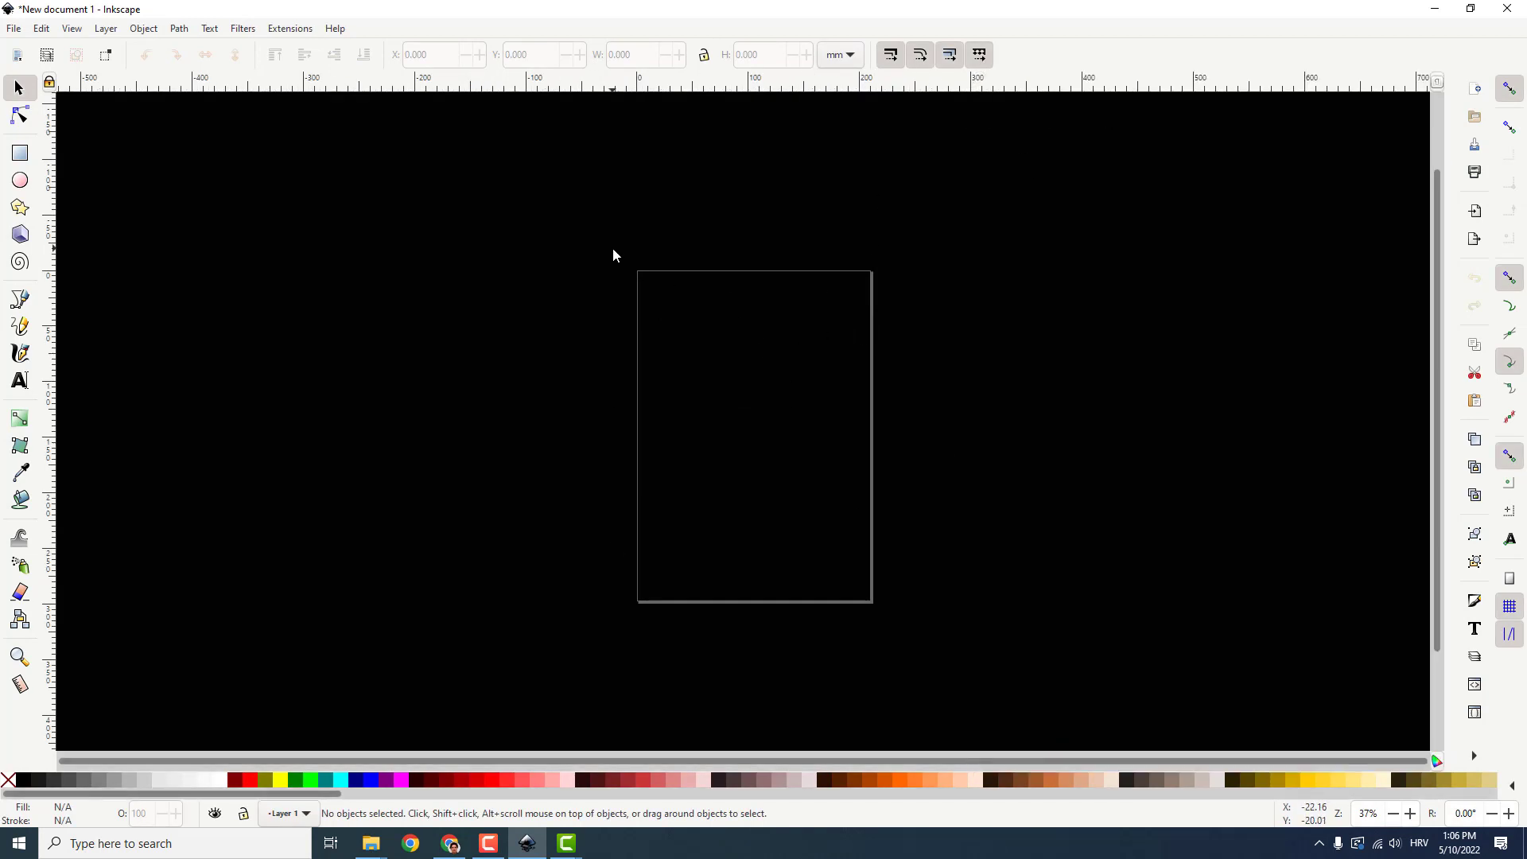
pyautogui.moveTo(613, 235); pyautogui.dragTo(865, 621)
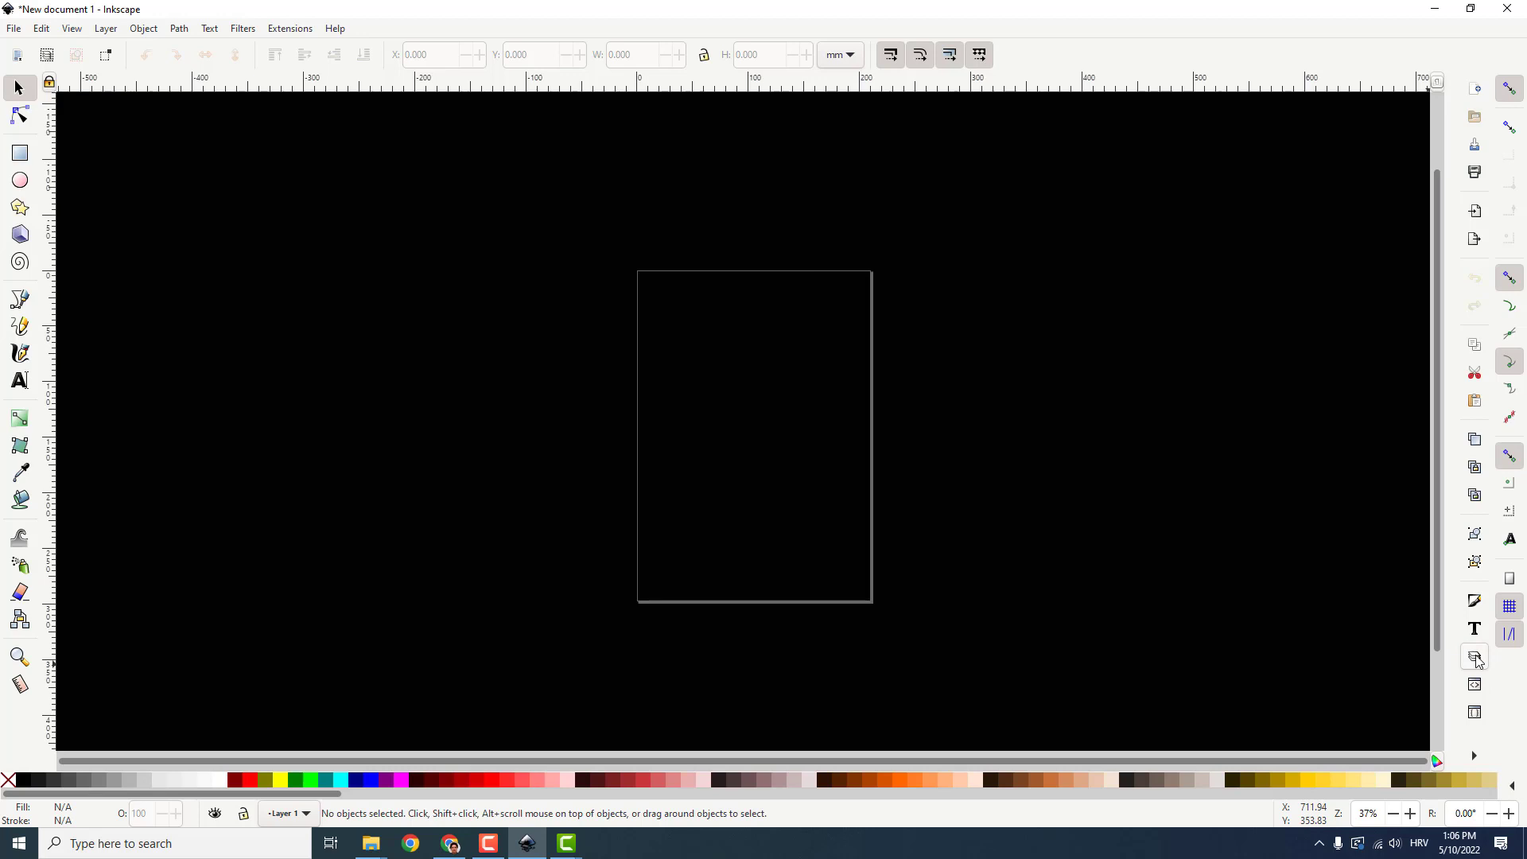
# Step: Show the Layers panel and draw a red rectangle fitted to the A4 page edges
pyautogui.click(1474, 657)
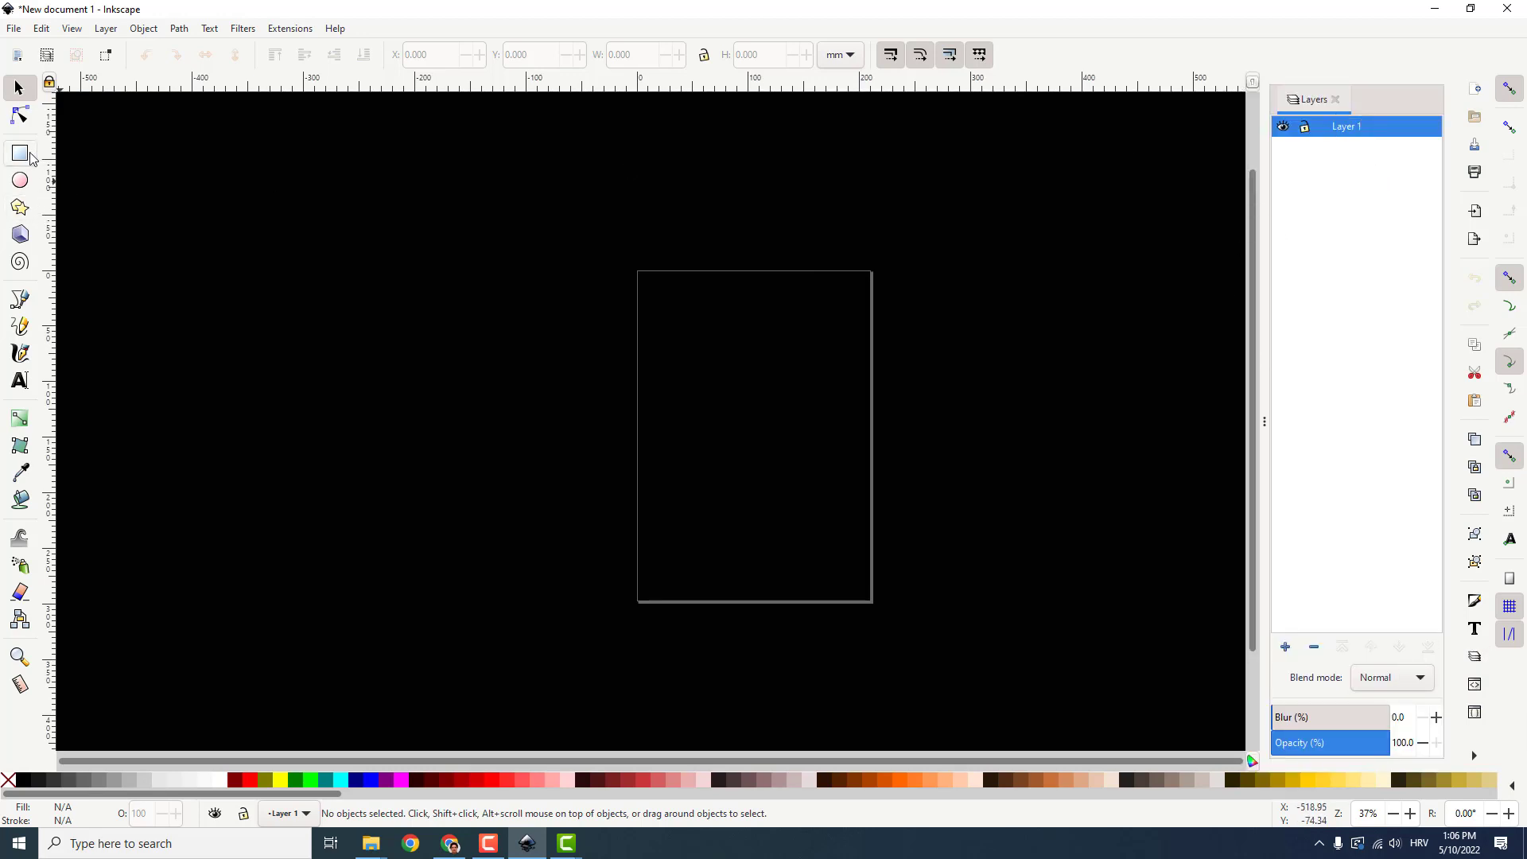
pyautogui.moveTo(623, 266); pyautogui.dragTo(794, 519)
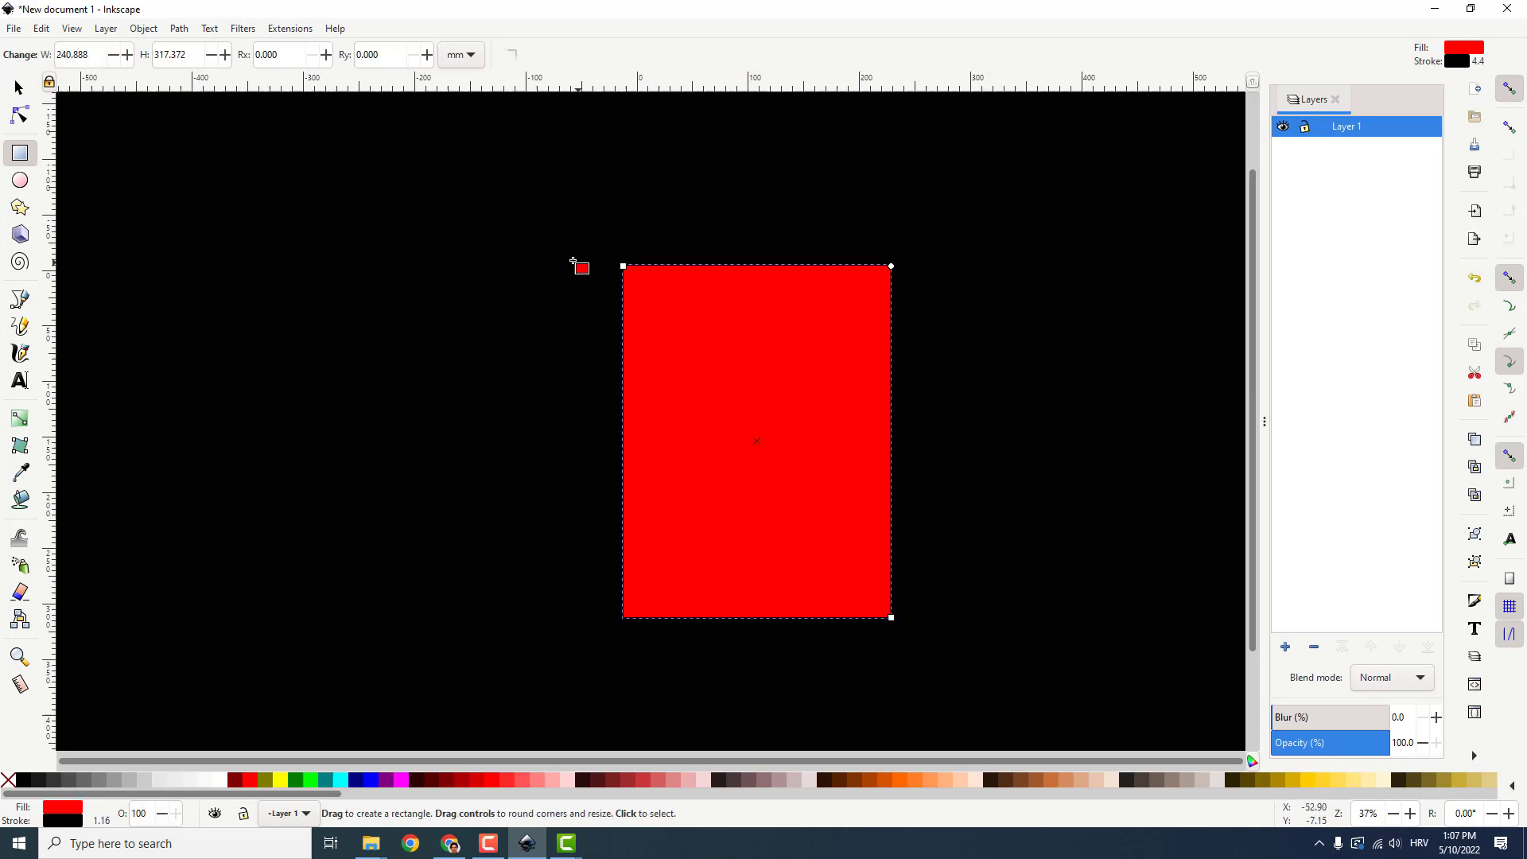
pyautogui.moveTo(624, 265); pyautogui.dragTo(640, 275)
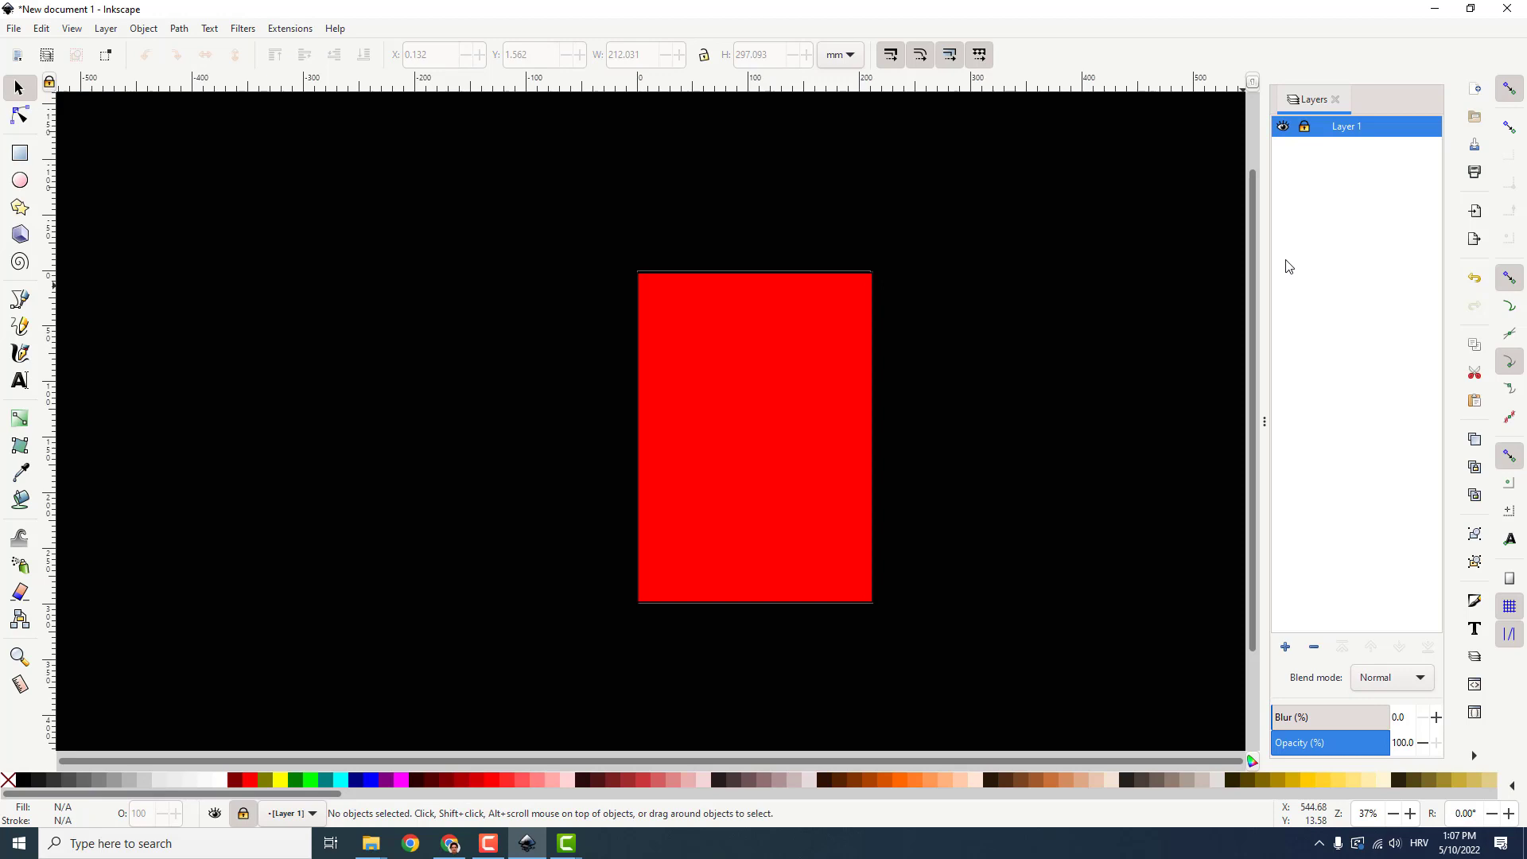
pyautogui.moveTo(797, 431)
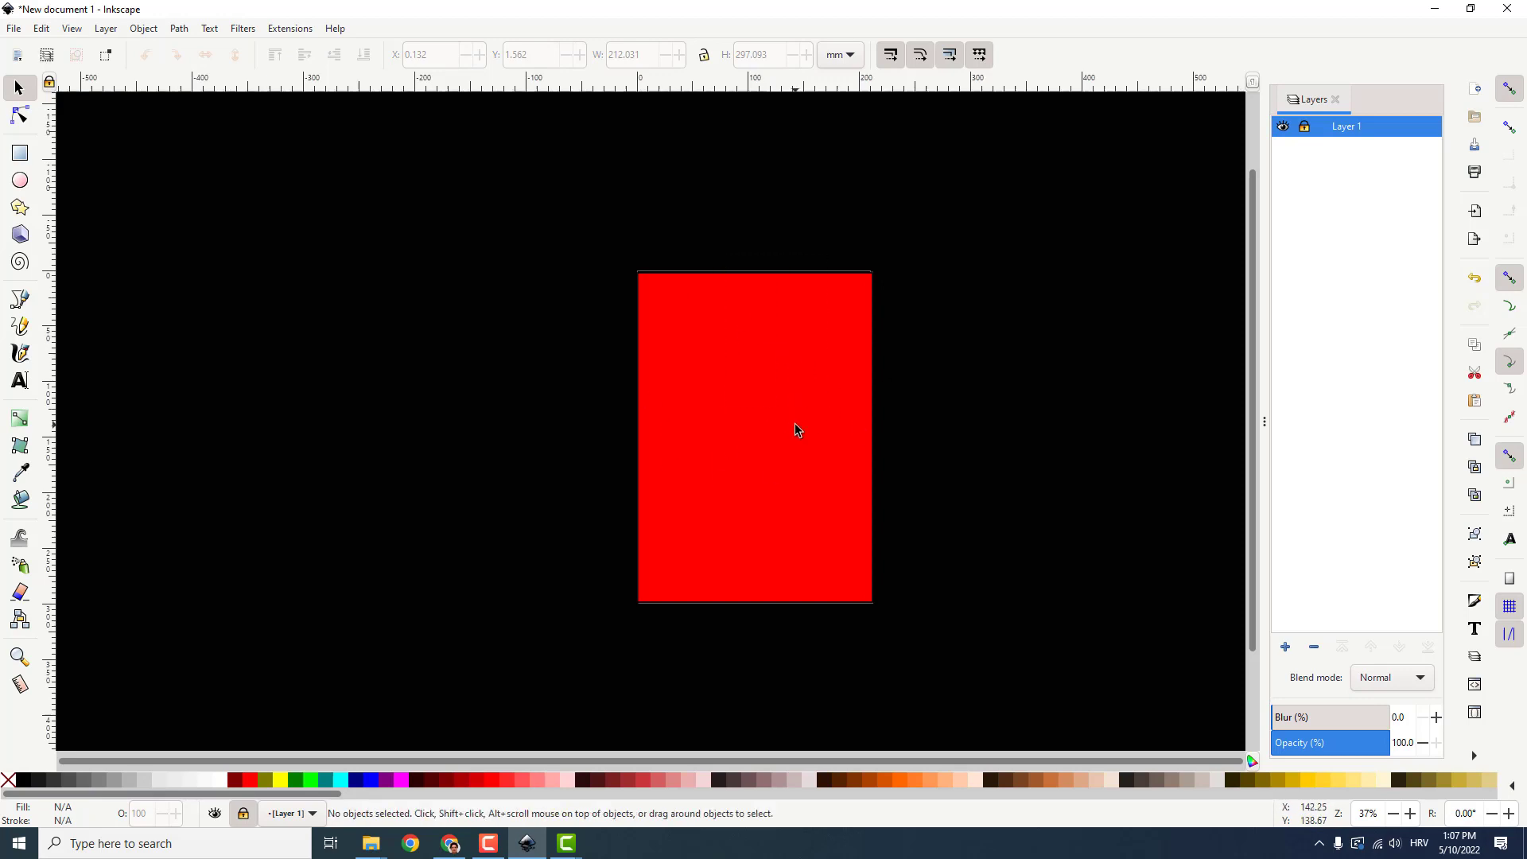
pyautogui.moveTo(1315, 662)
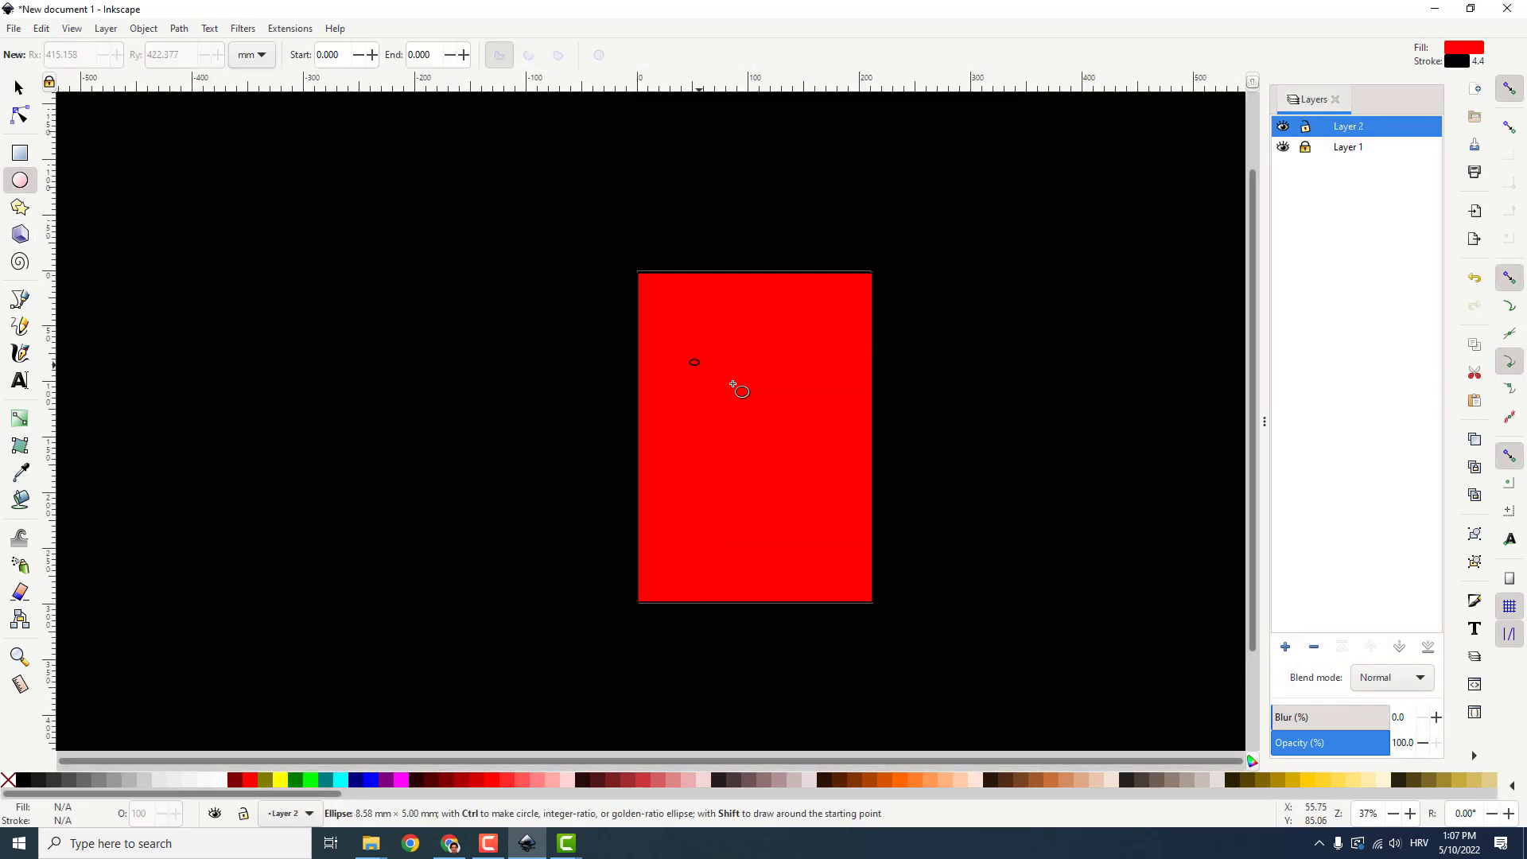
# Step: Draw a red ellipse with dark outline on Layer 2 over the red page
pyautogui.moveTo(736, 412); pyautogui.dragTo(840, 555)
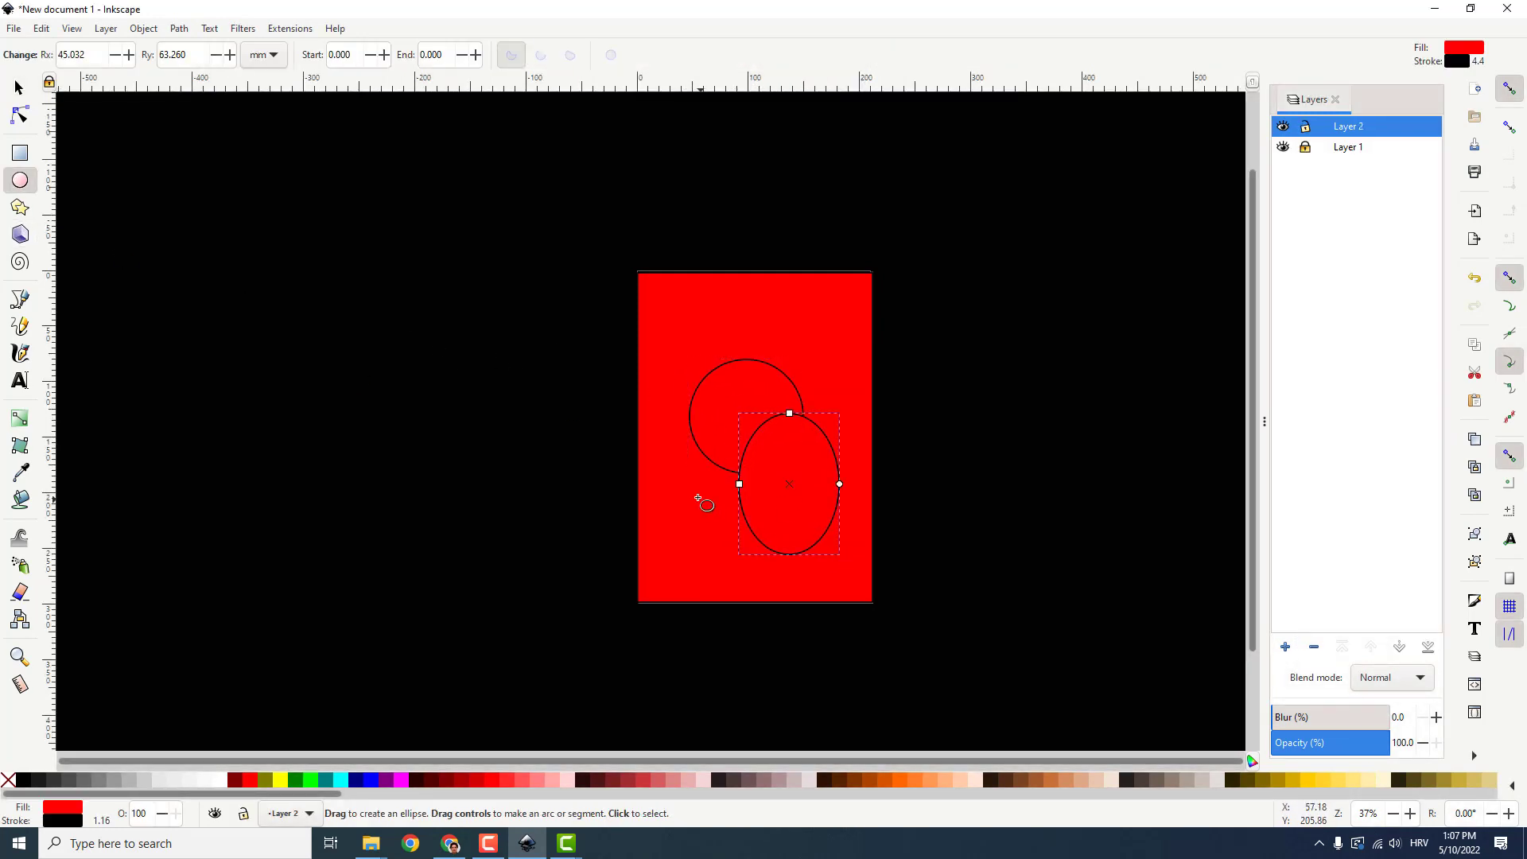